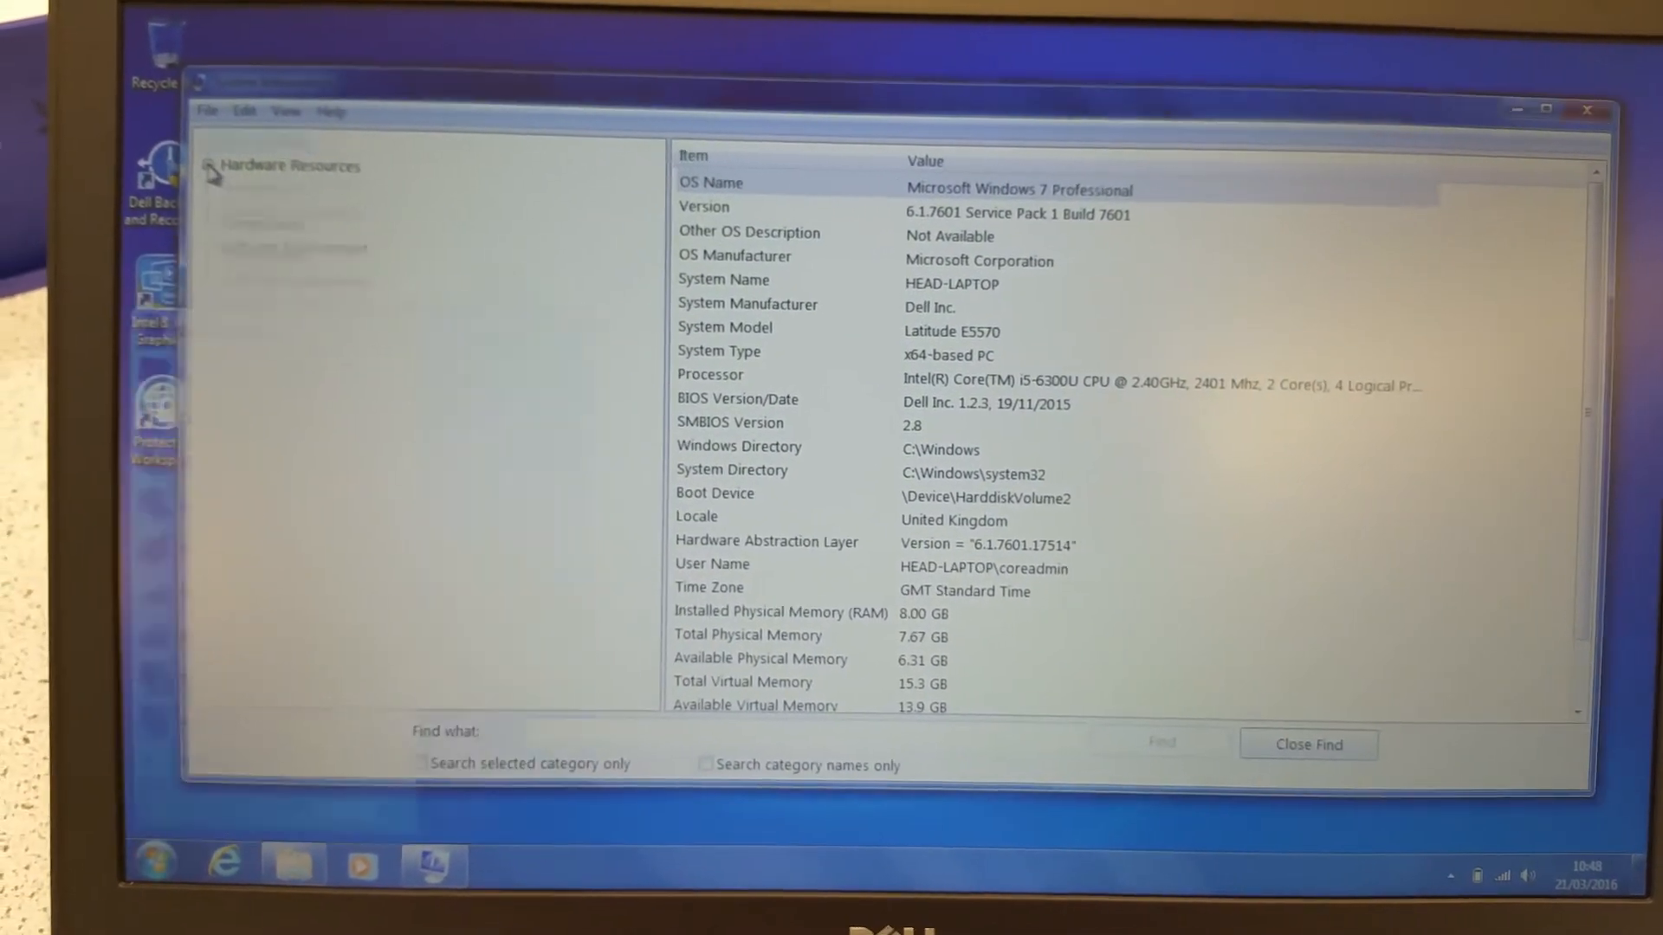
# Expand Hardware Resources in the System Information tree, then select the Components category.
pyautogui.click(284, 323)
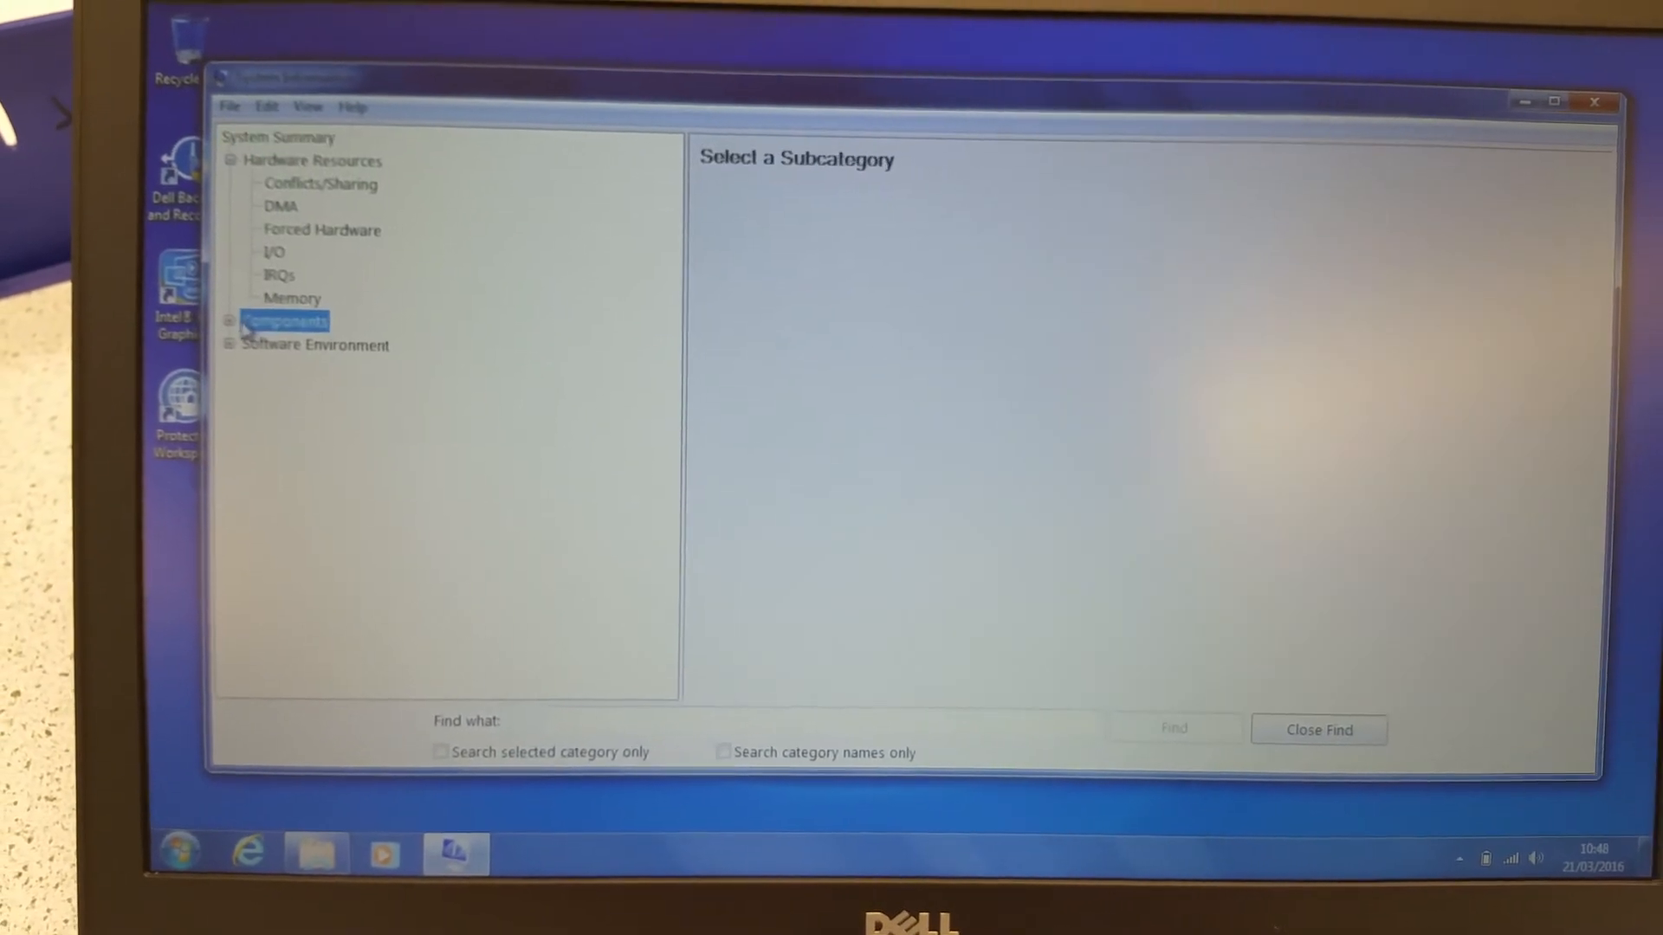
pyautogui.click(175, 853)
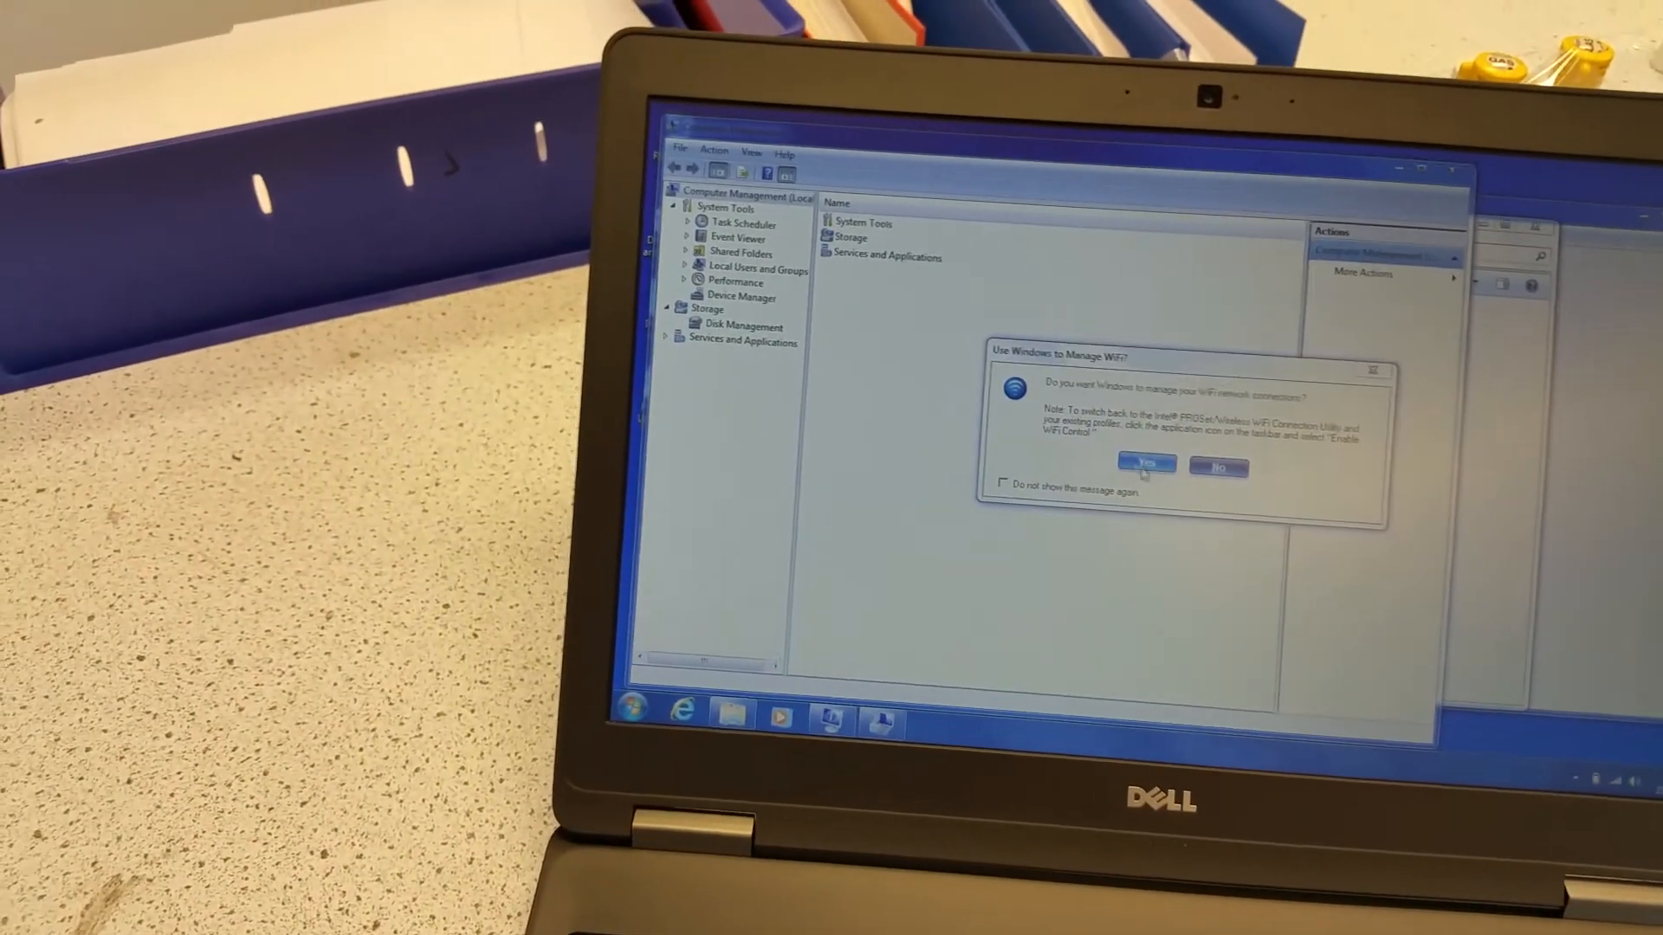
# Answer Yes to let Windows manage the WiFi connections.
pyautogui.click(1145, 466)
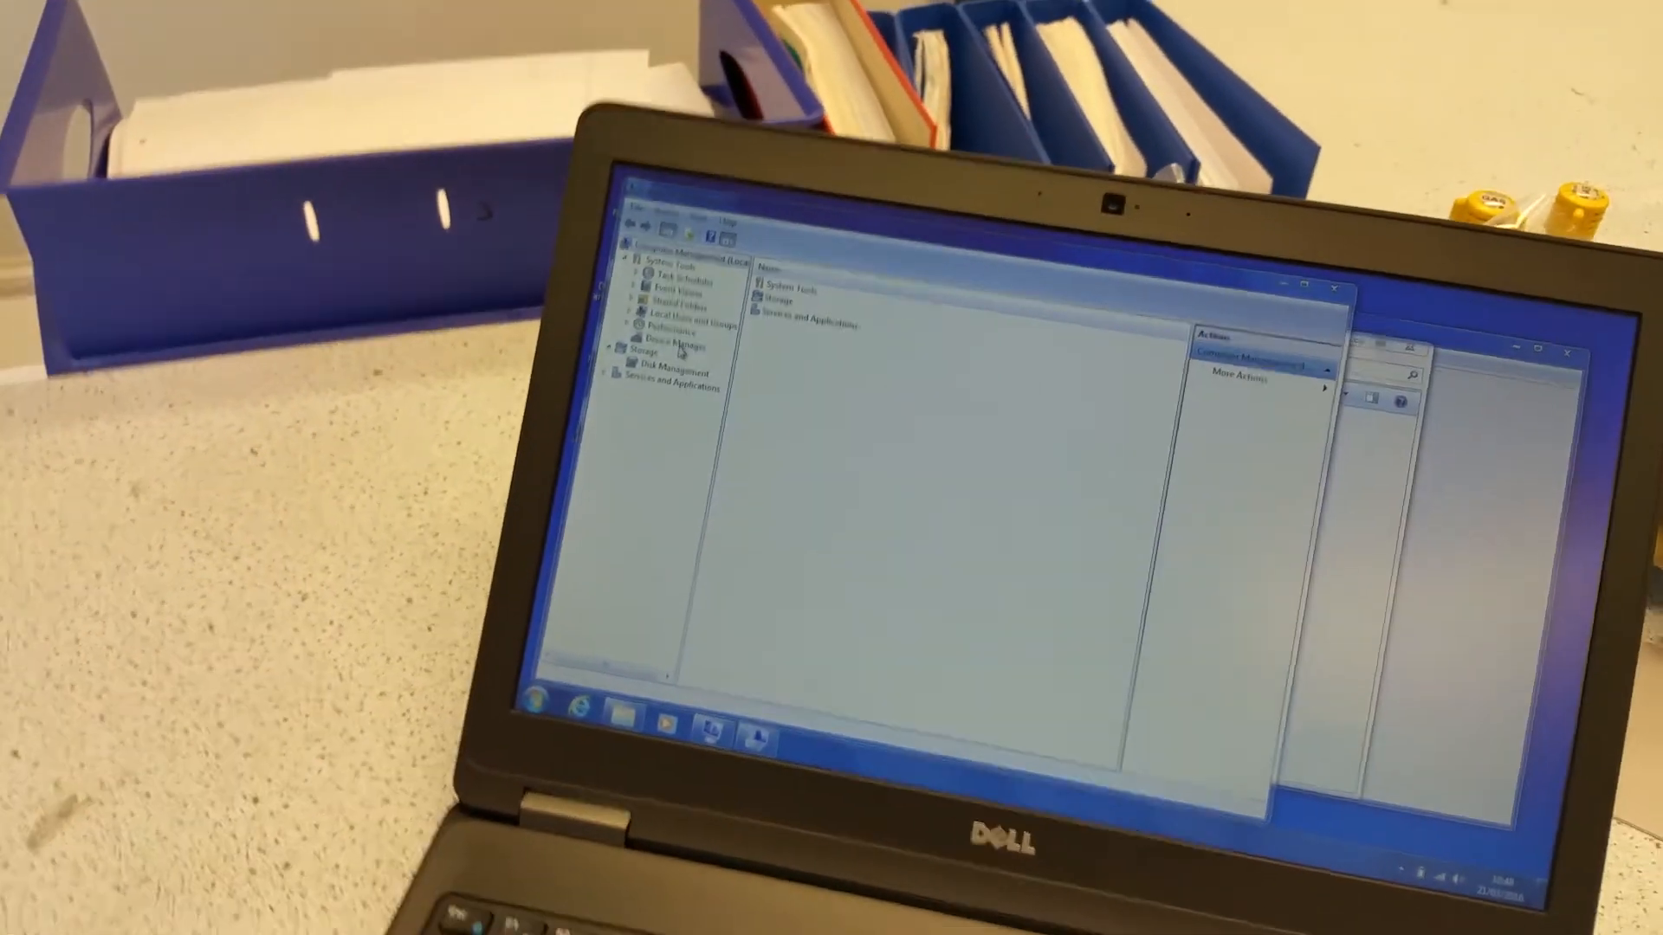
# View Device Manager with Disk drives expanded to the Samsung SSD, then reach the shut-down options.
pyautogui.click(670, 340)
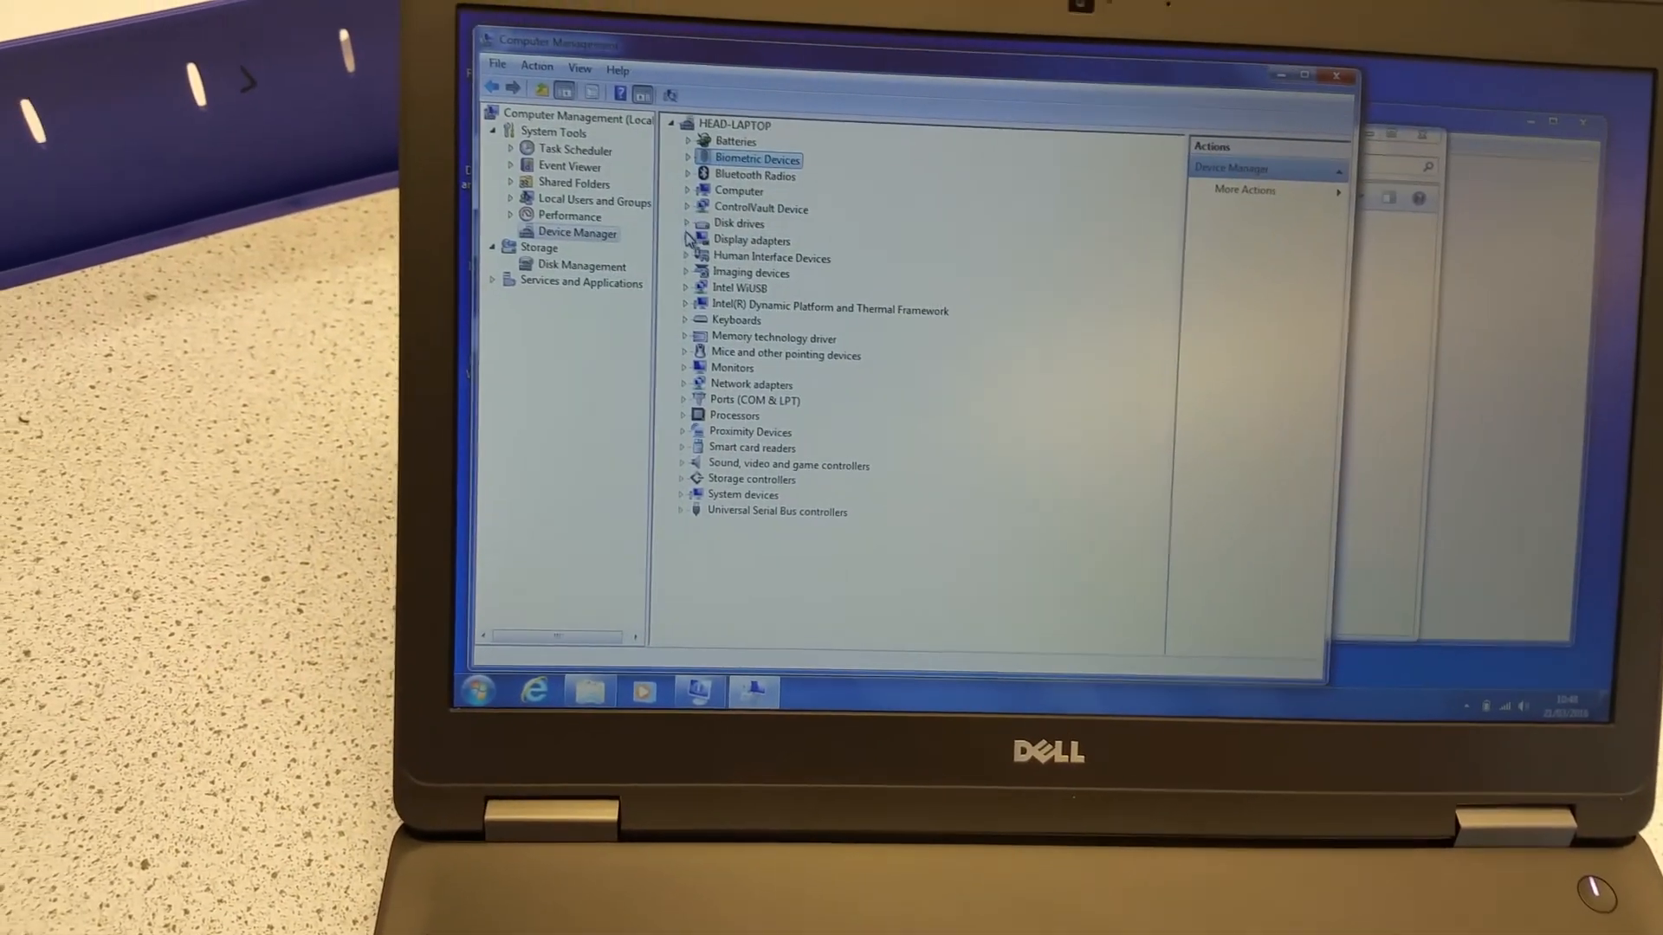
pyautogui.click(688, 224)
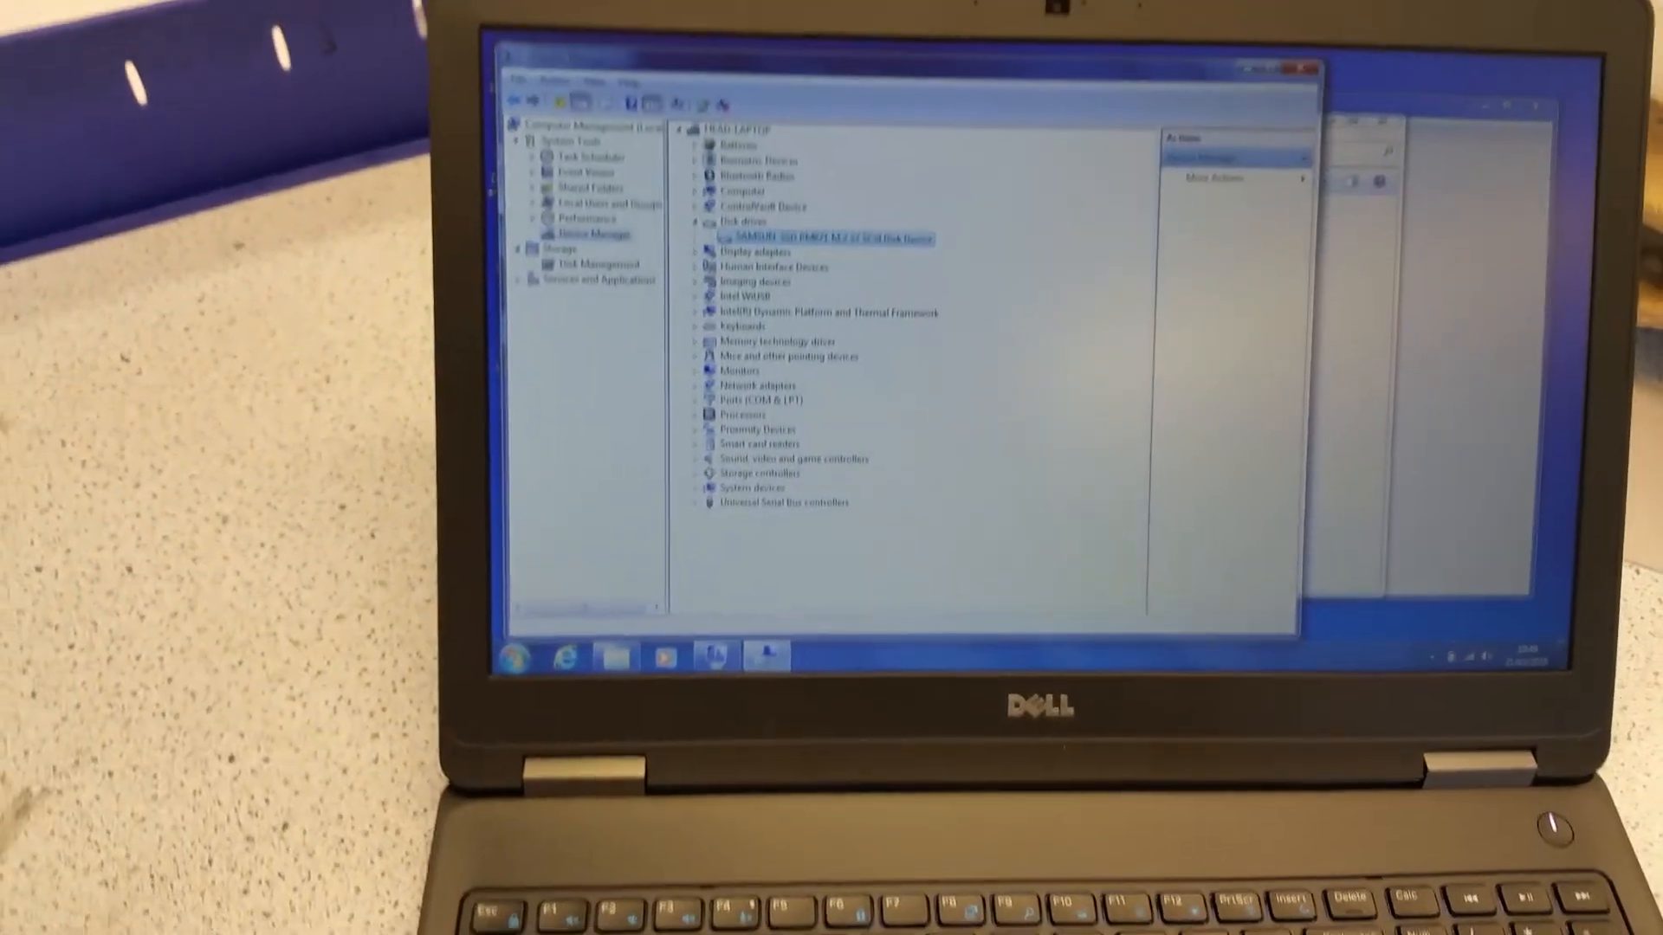
pyautogui.click(606, 655)
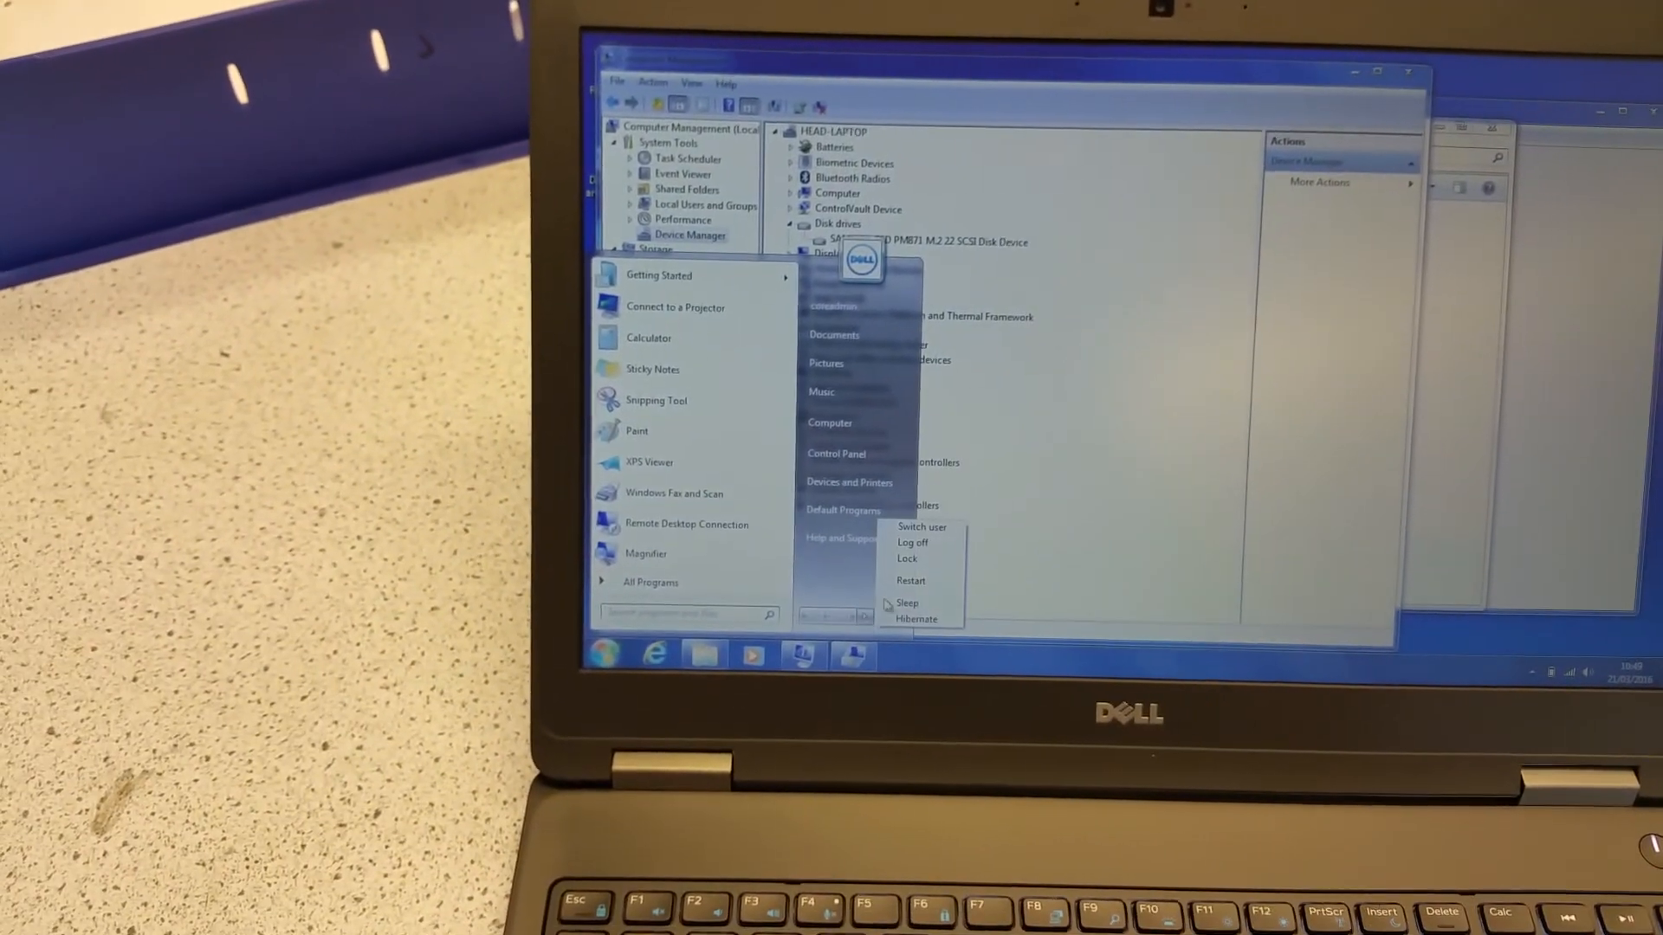